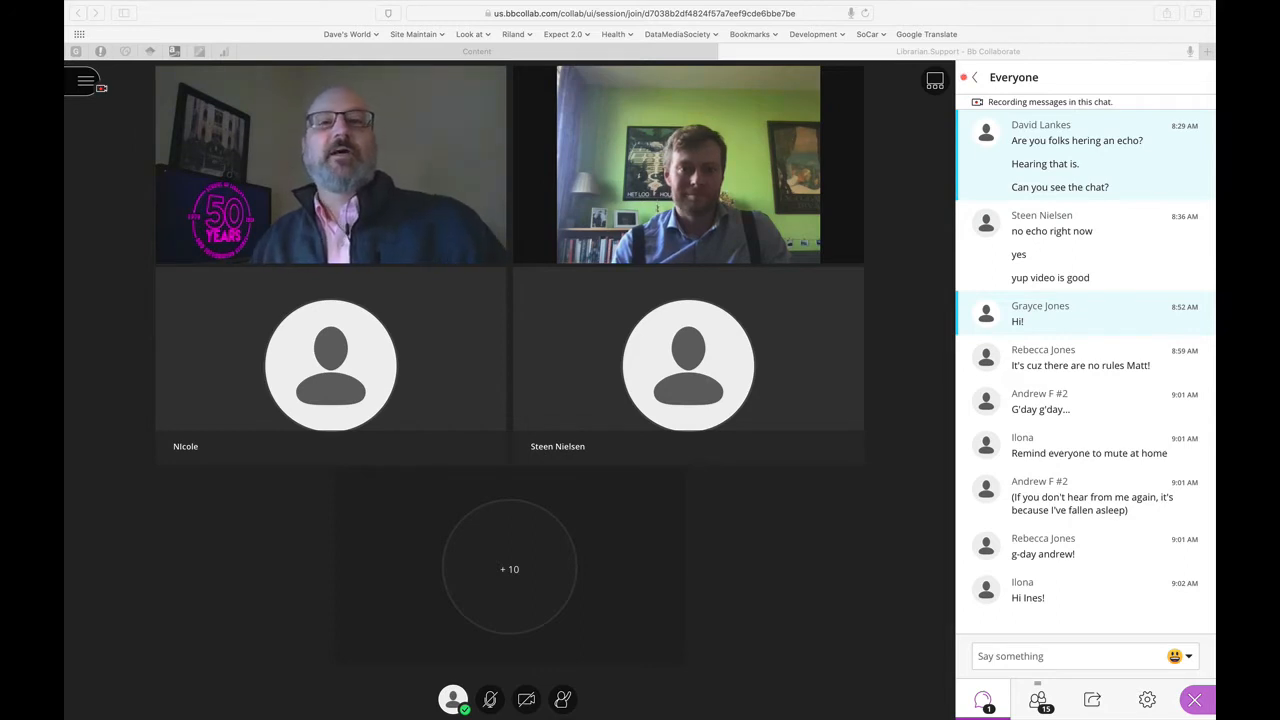
pyautogui.scroll(-3)
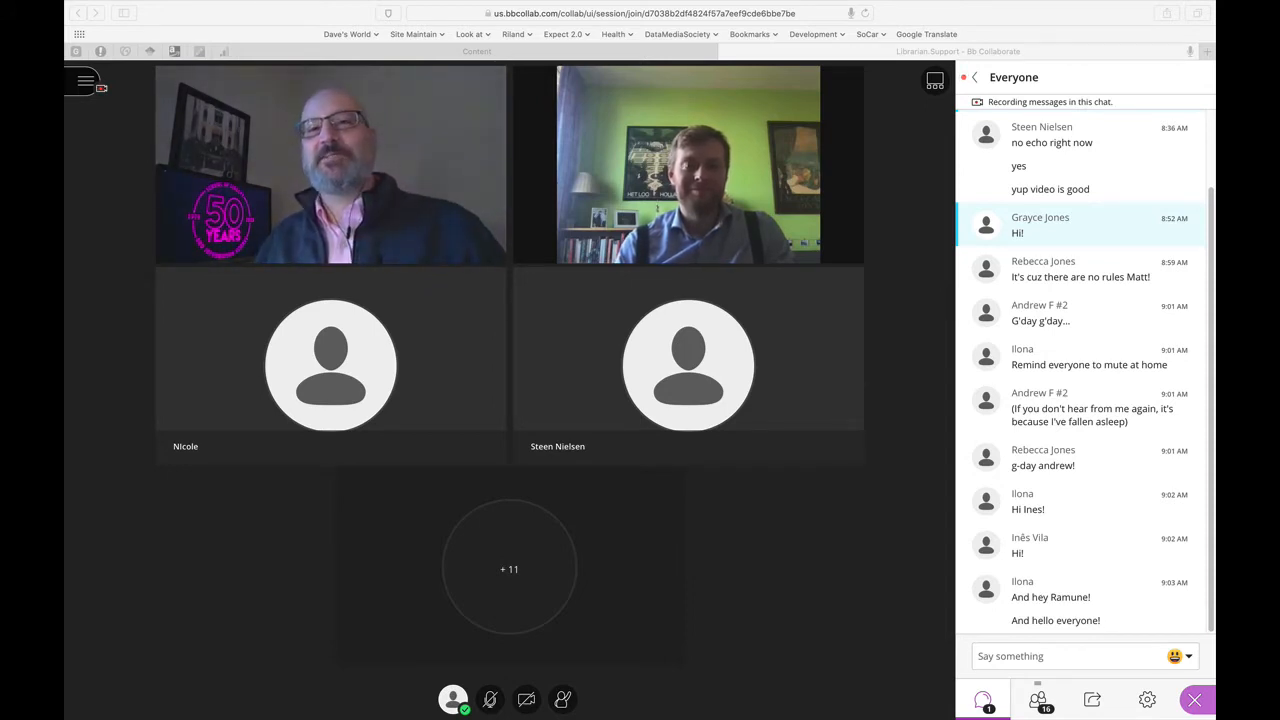
pyautogui.scroll(-3)
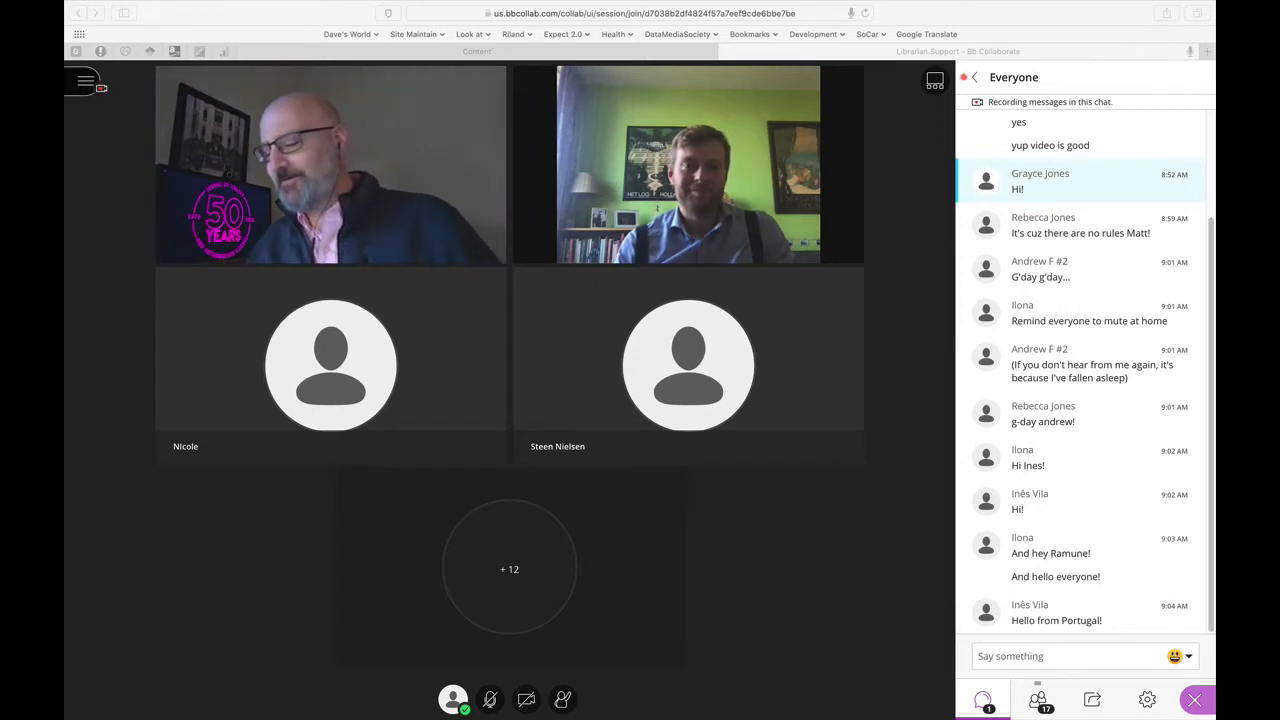
pyautogui.scroll(-3)
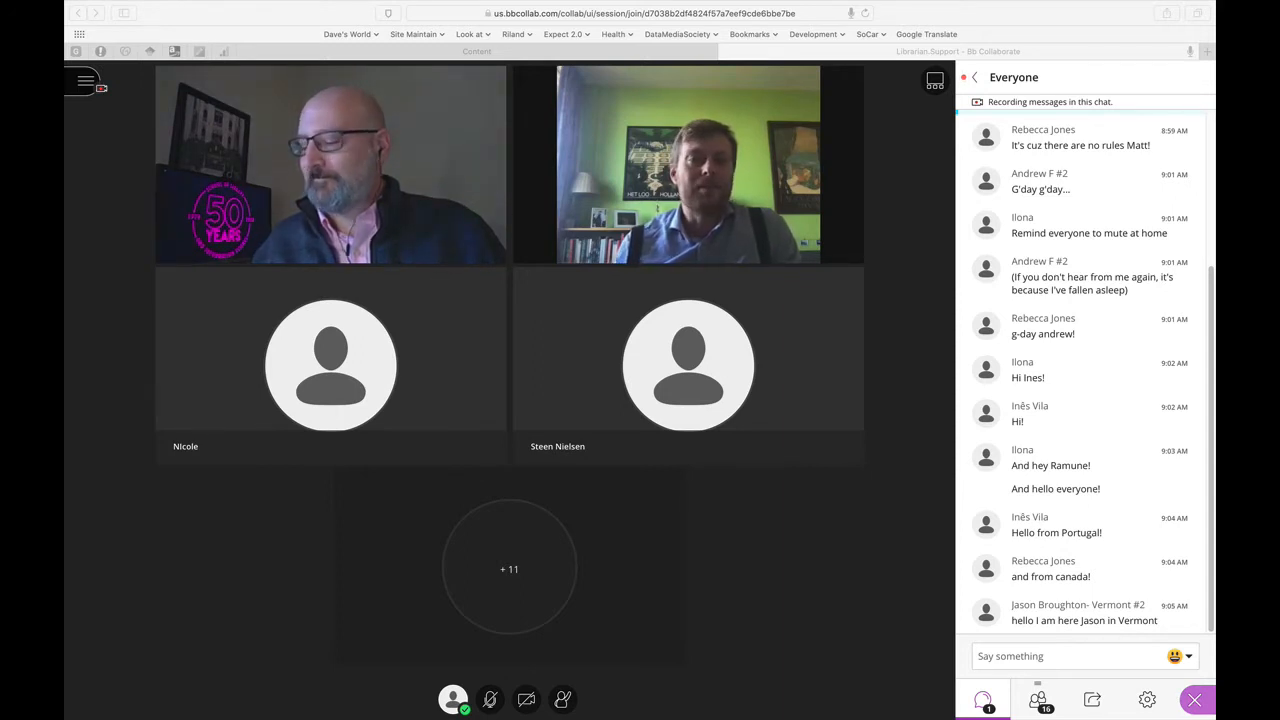
pyautogui.scroll(-3)
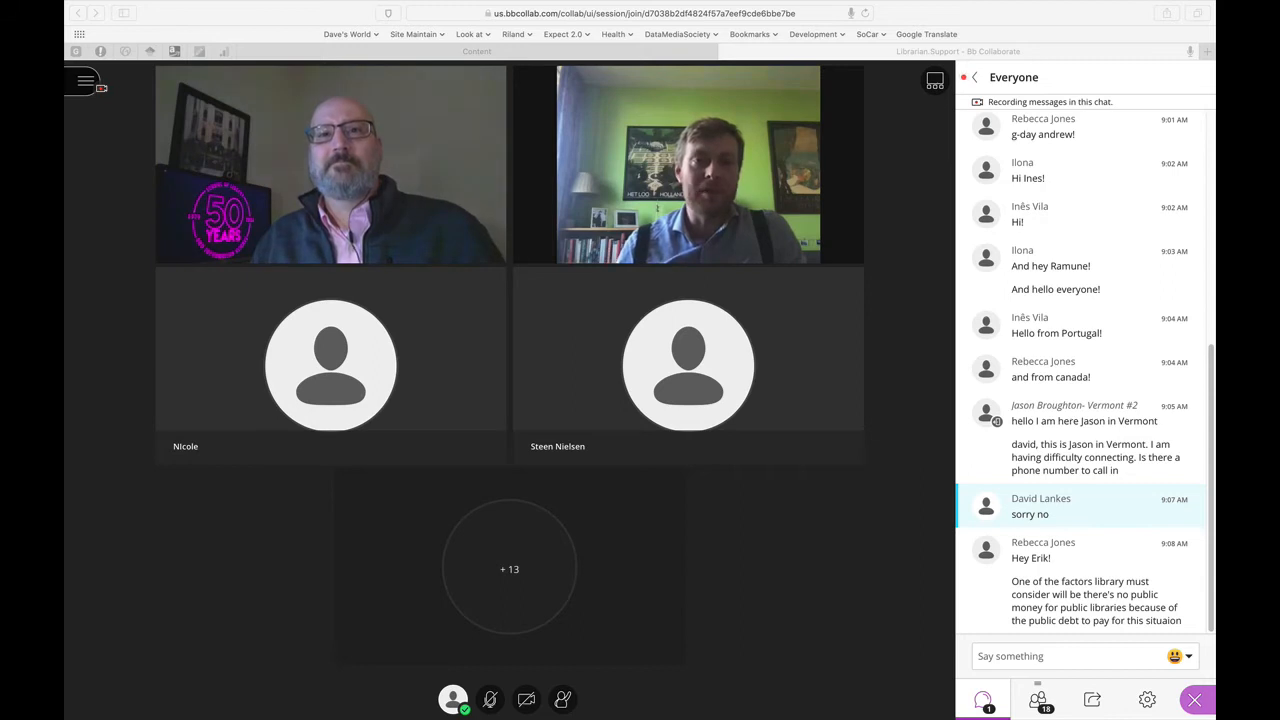
pyautogui.scroll(-3)
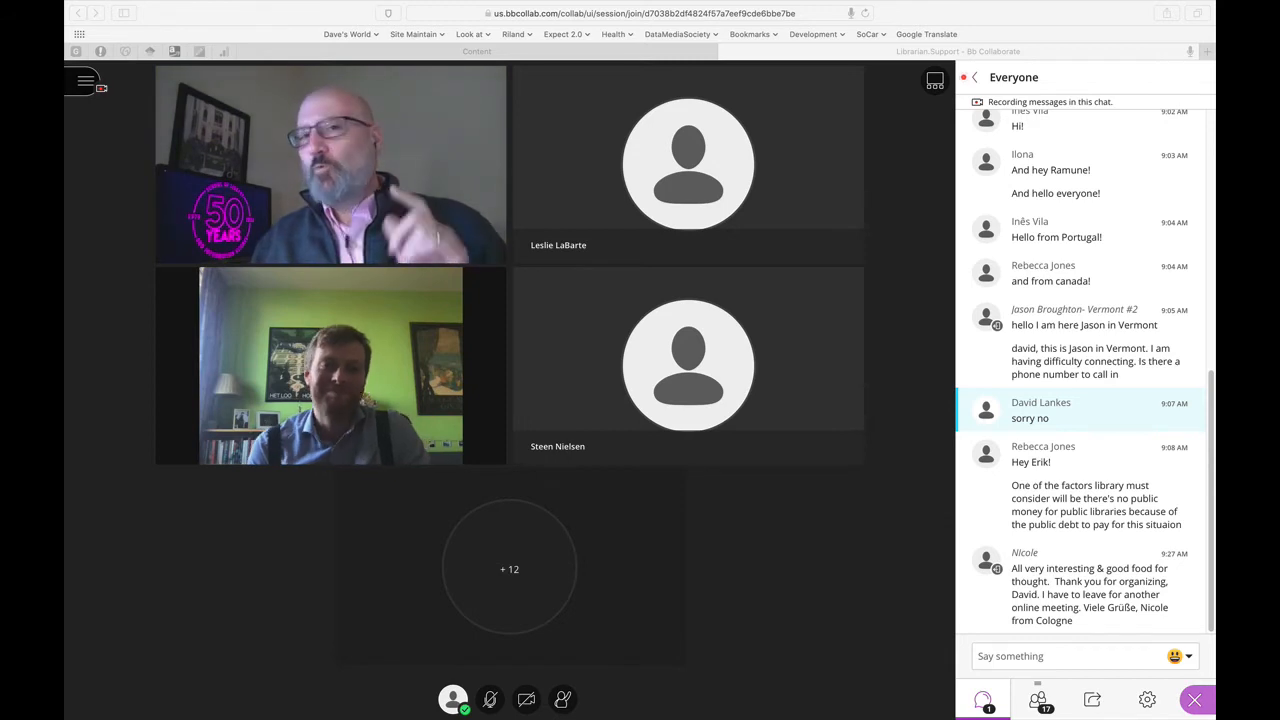
pyautogui.scroll(-3)
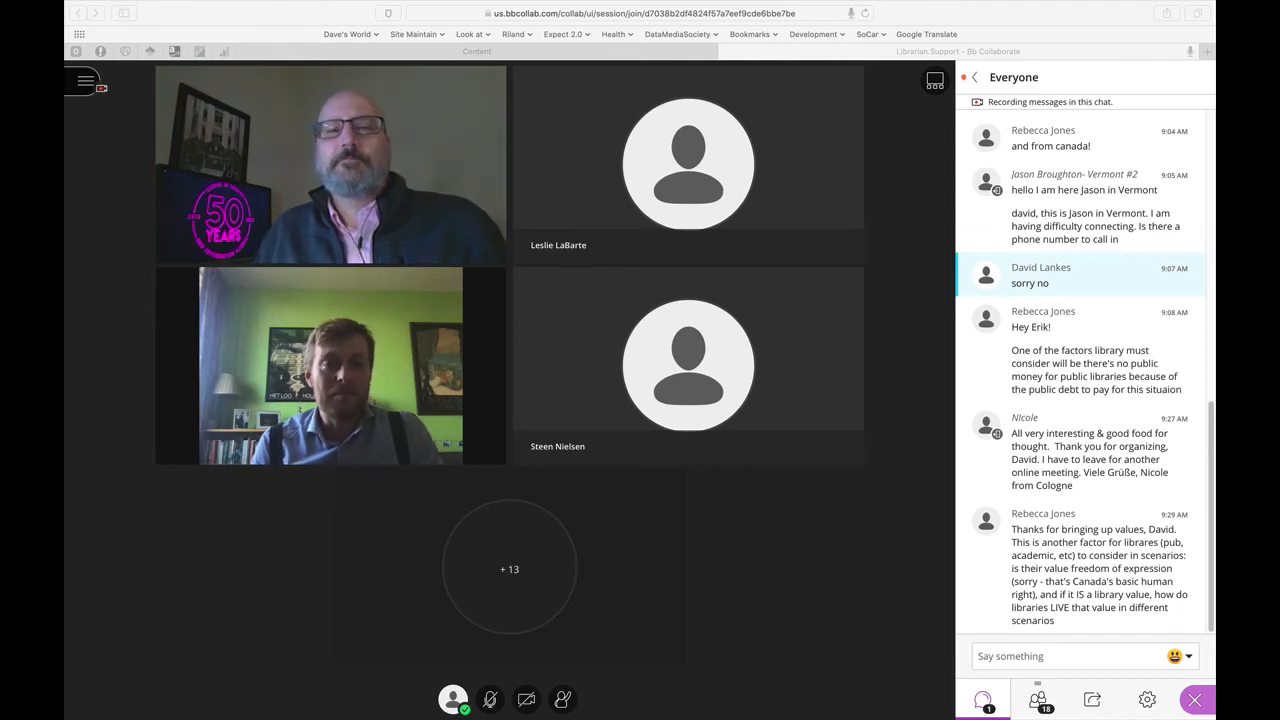
pyautogui.scroll(-3)
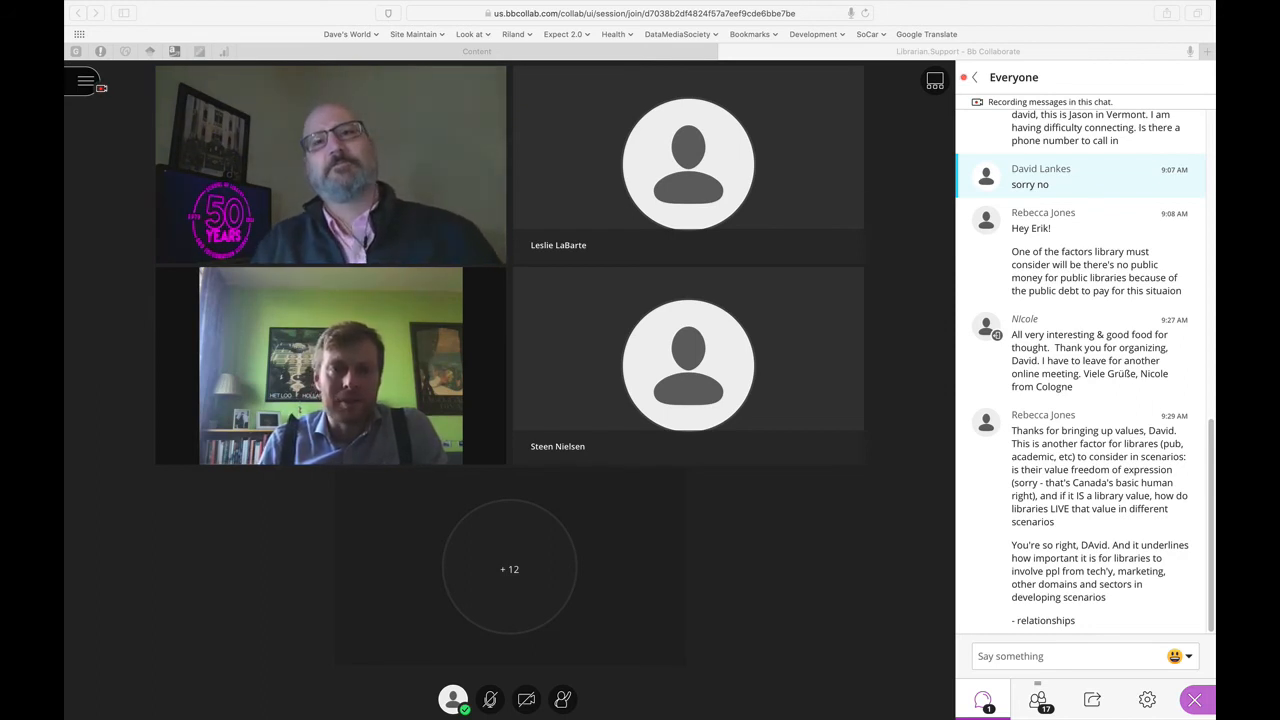
pyautogui.scroll(-3)
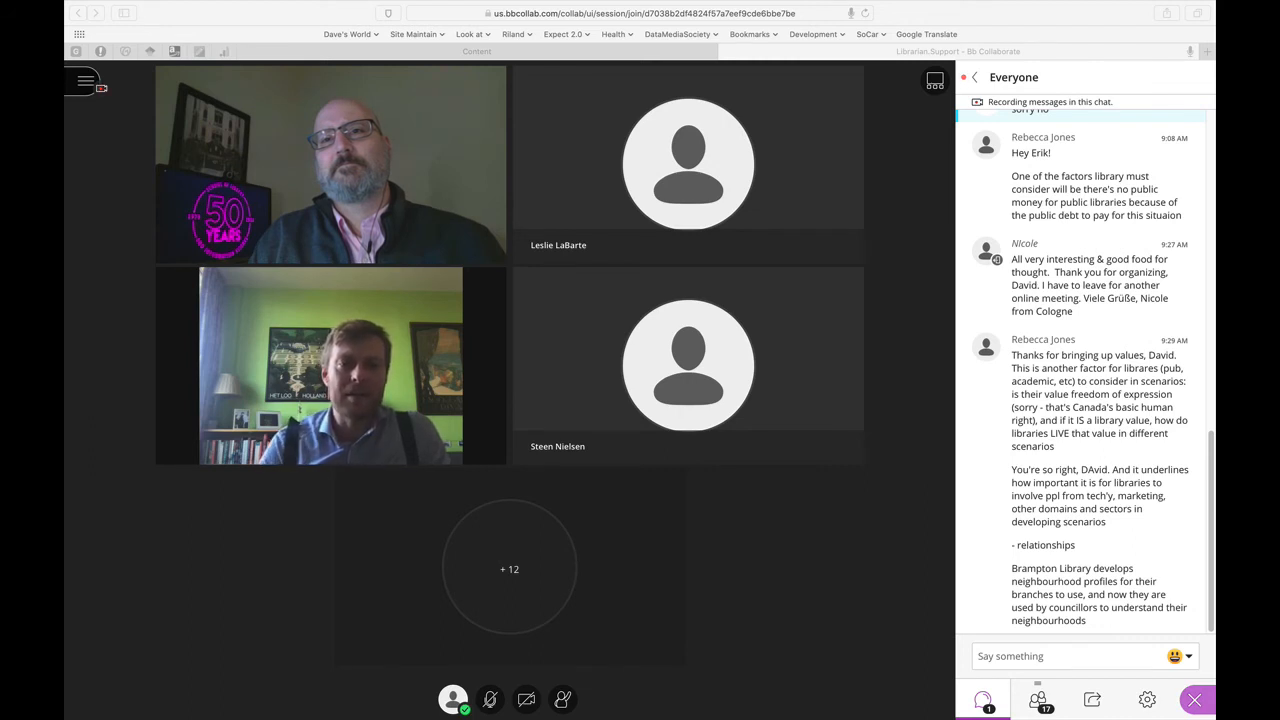
pyautogui.scroll(-3)
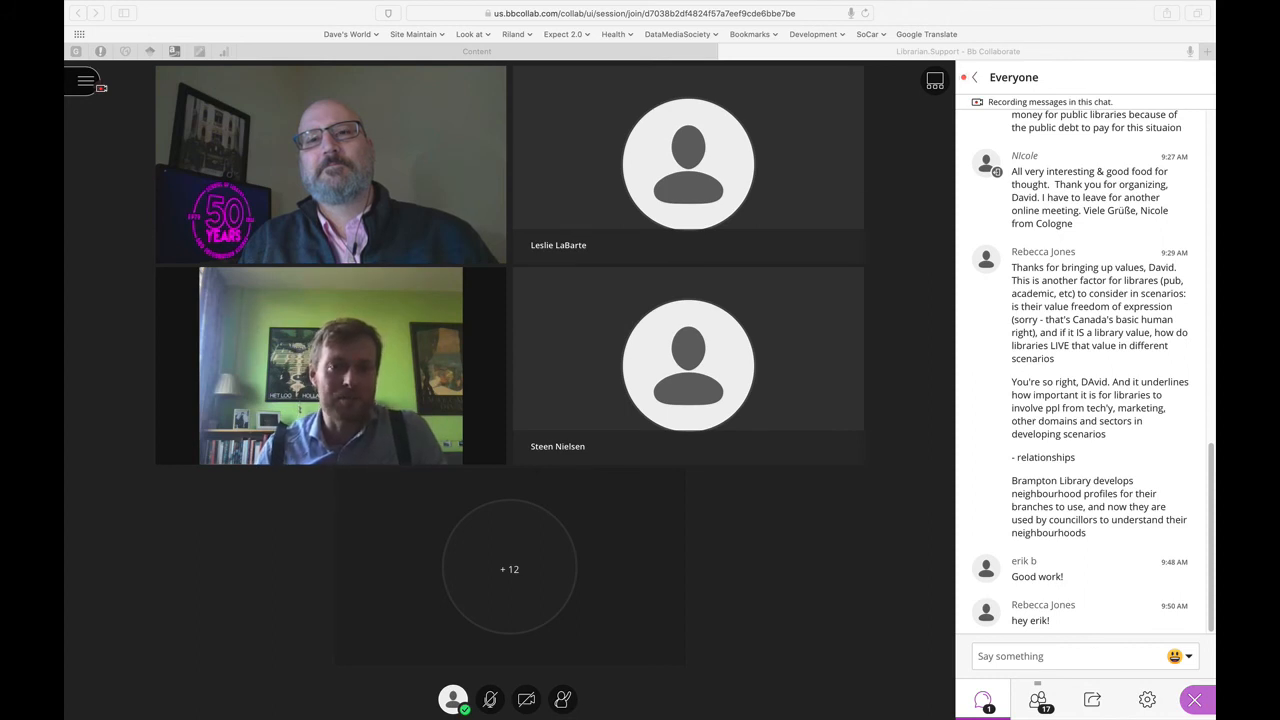
pyautogui.scroll(-3)
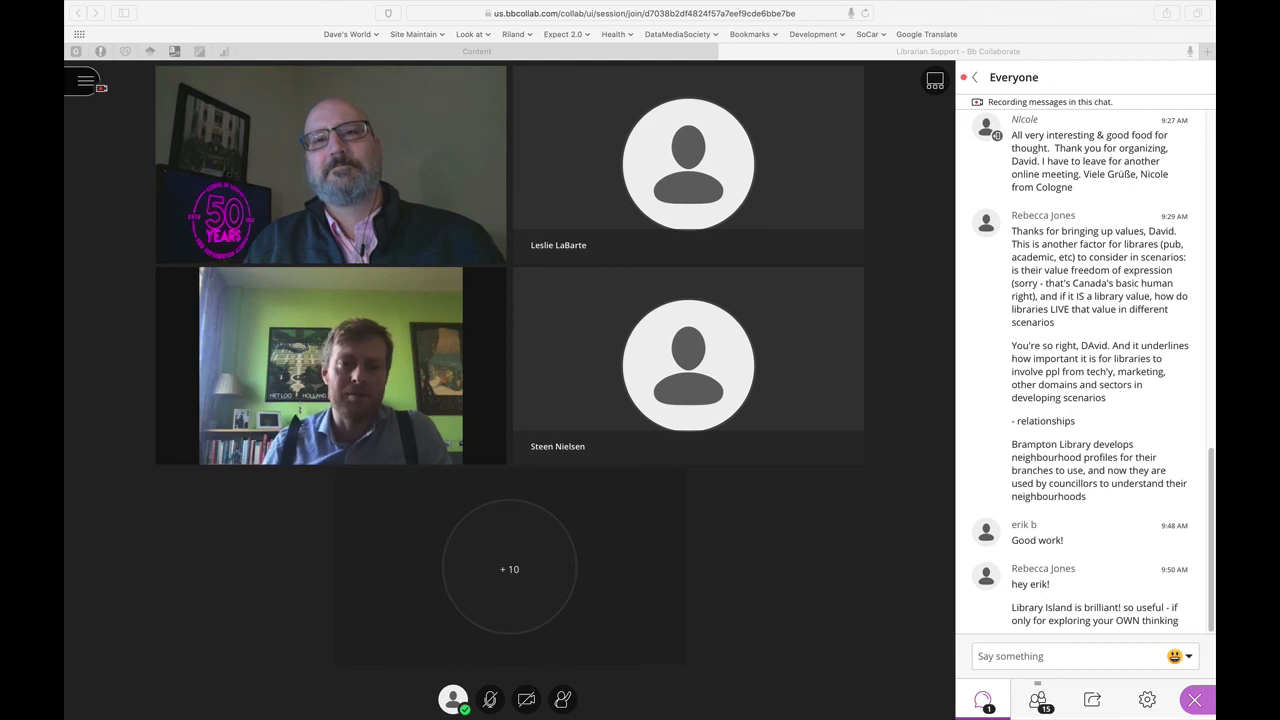
pyautogui.scroll(-3)
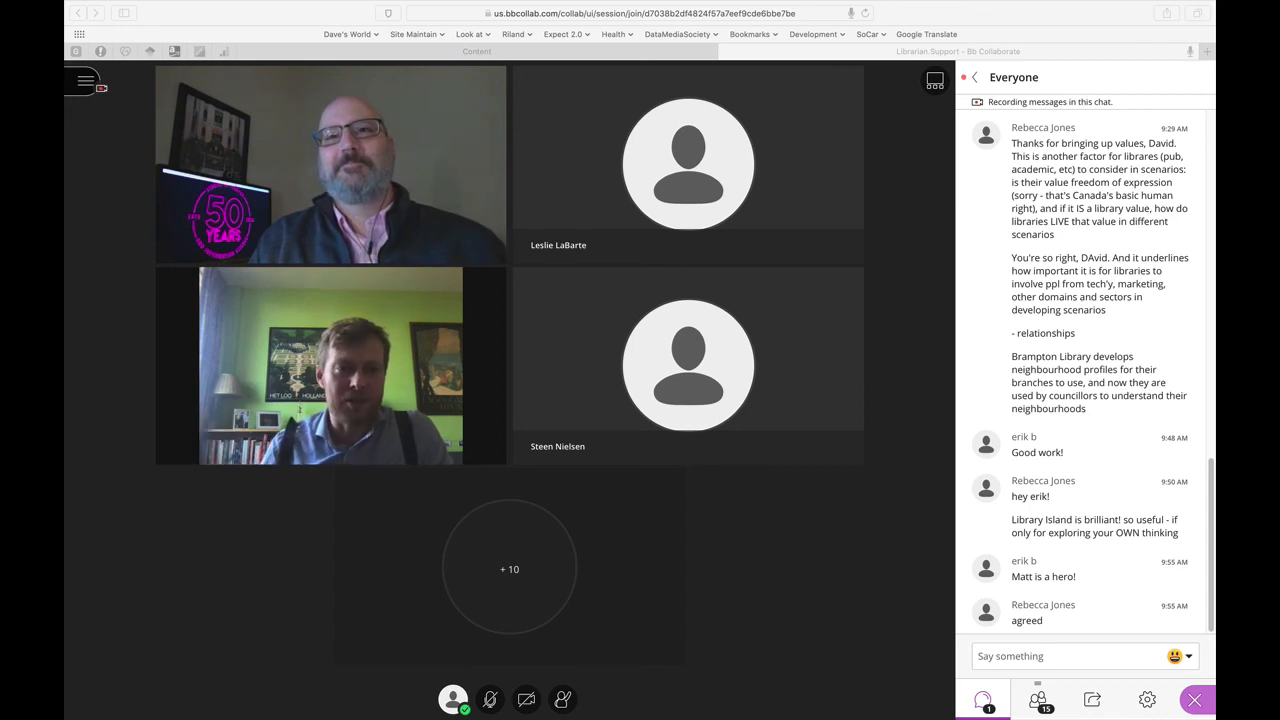
pyautogui.scroll(-3)
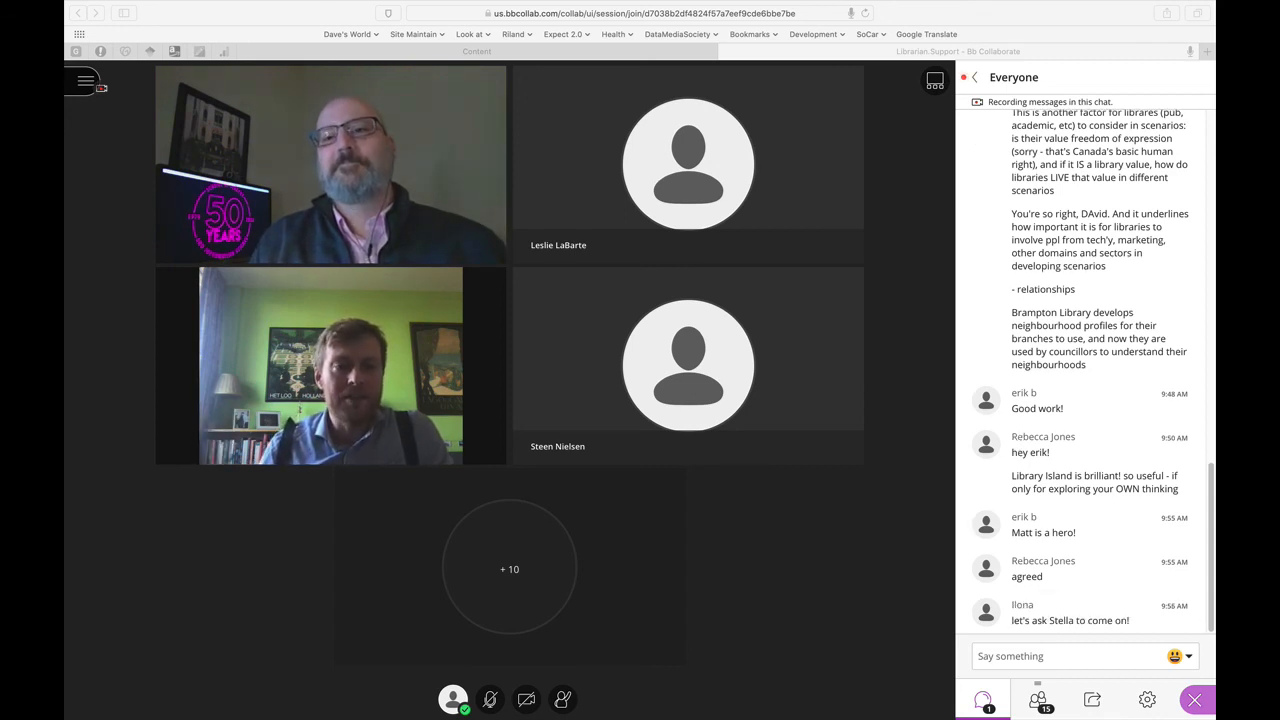